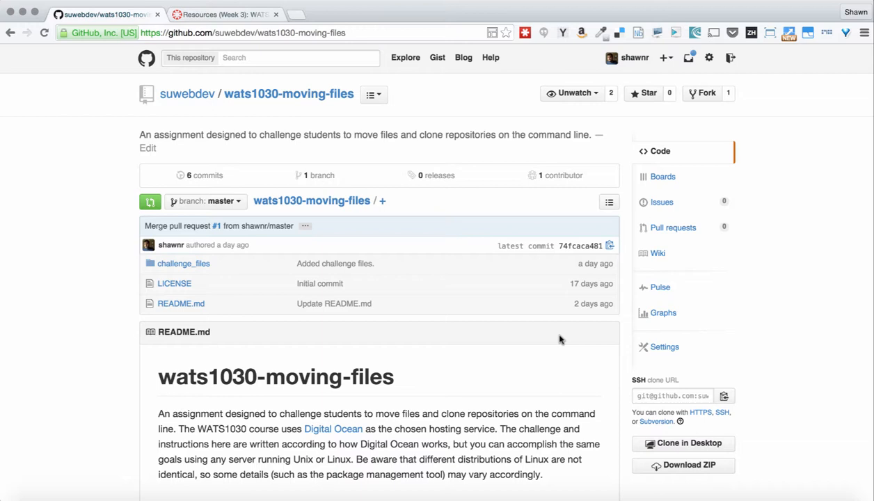
mouse_move(570, 391)
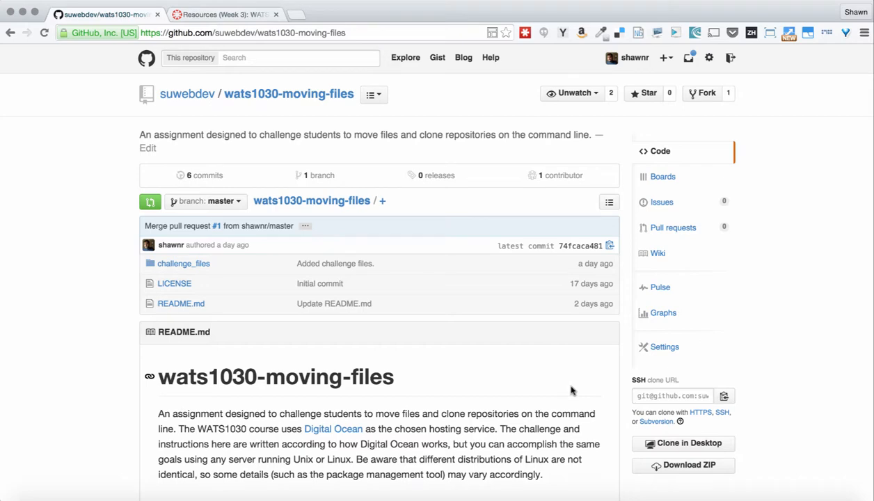
Scroll the README to Base Requirements and the Droplet server setup steps
scroll(down, 3)
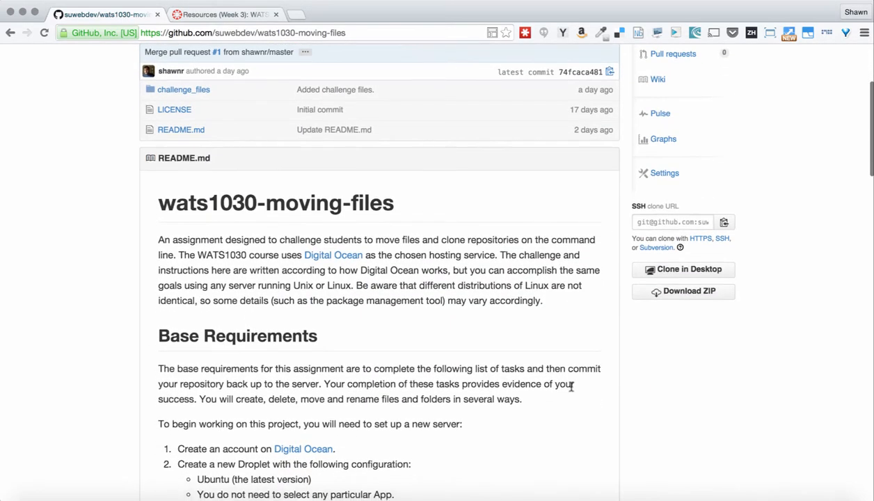
scroll(down, 3)
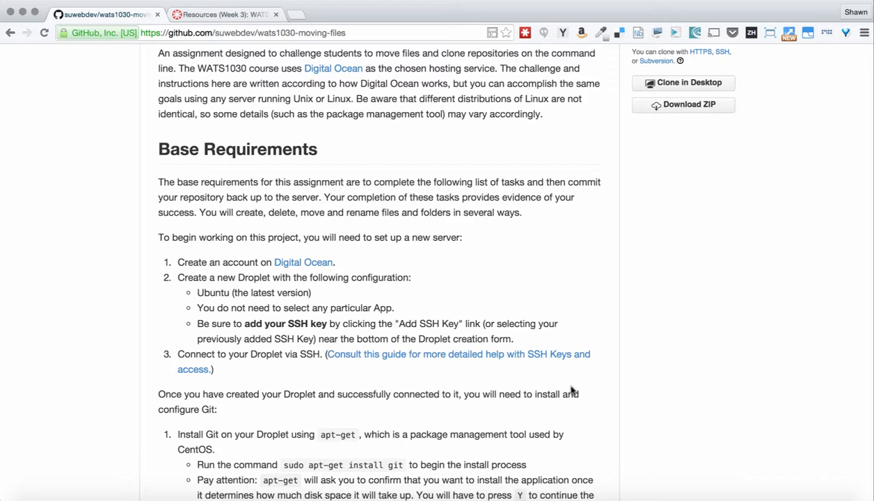
mouse_move(233, 290)
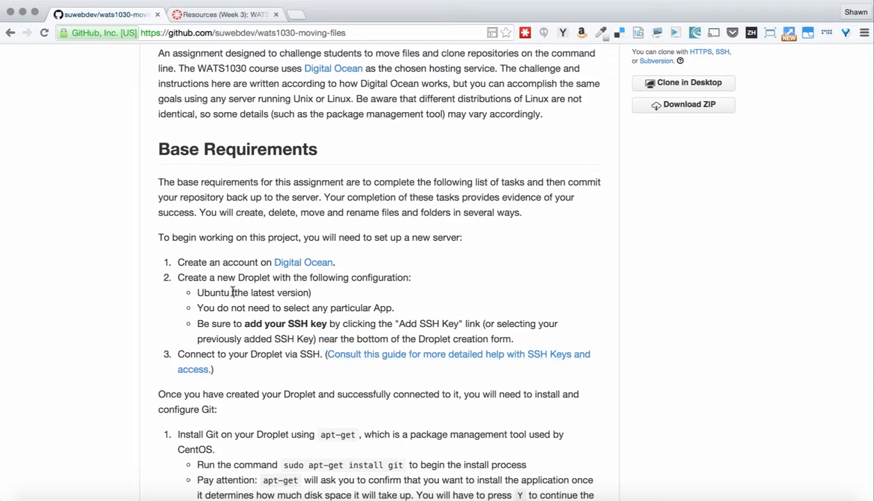
mouse_move(324, 393)
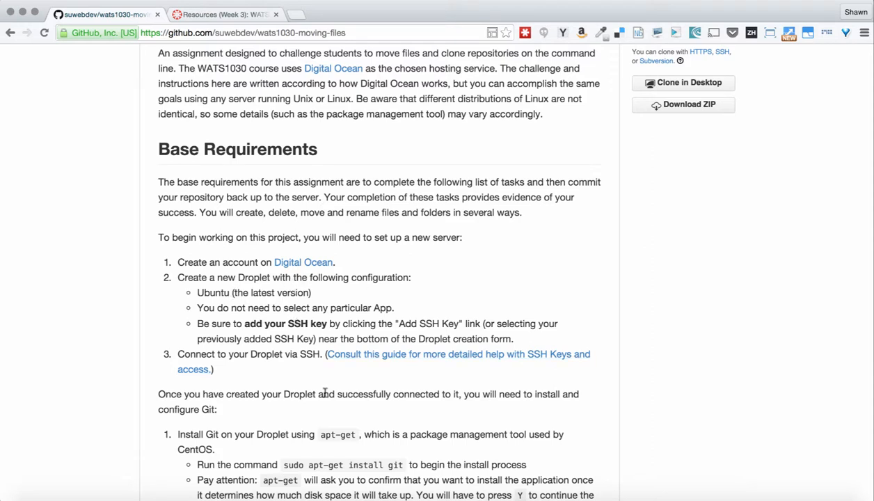
mouse_move(258, 348)
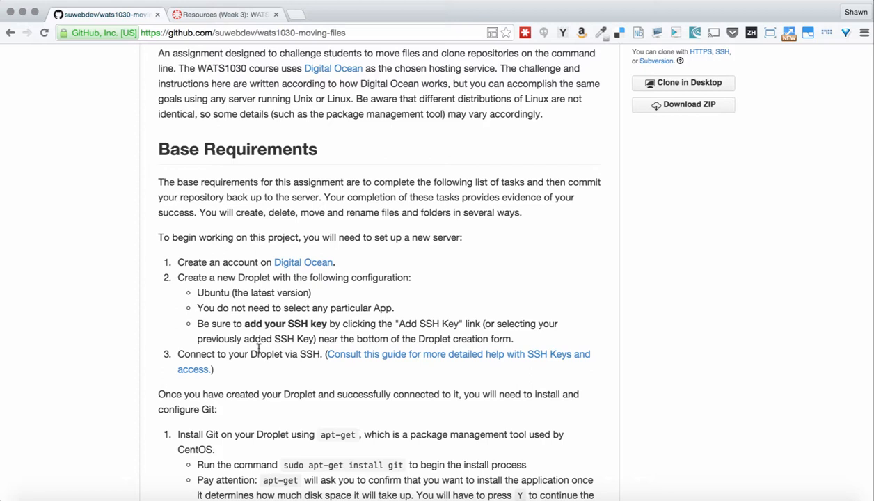
mouse_move(323, 387)
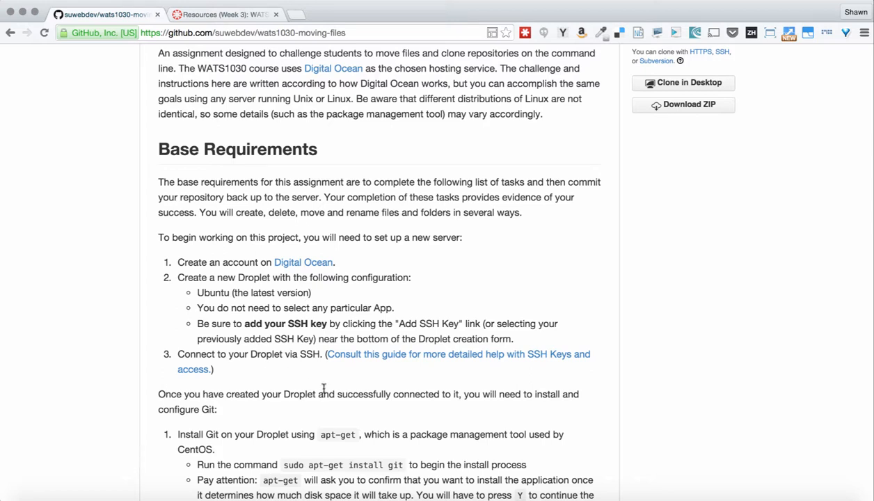
mouse_move(569, 424)
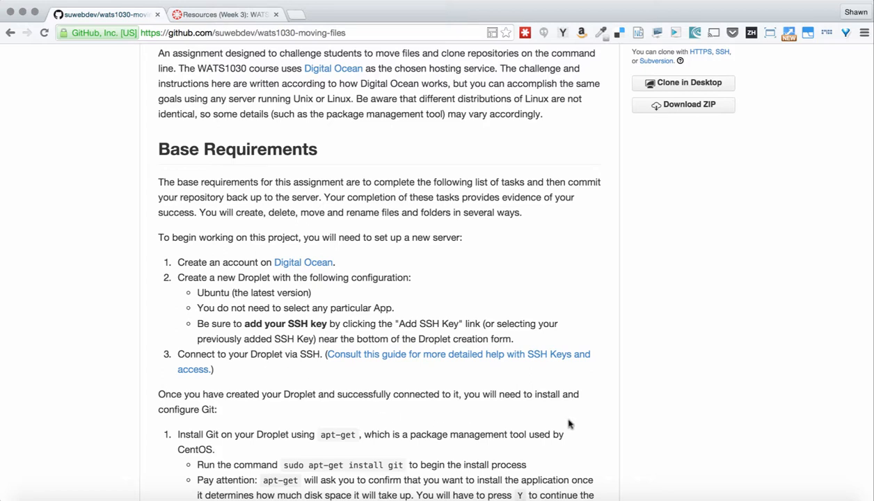
mouse_move(603, 417)
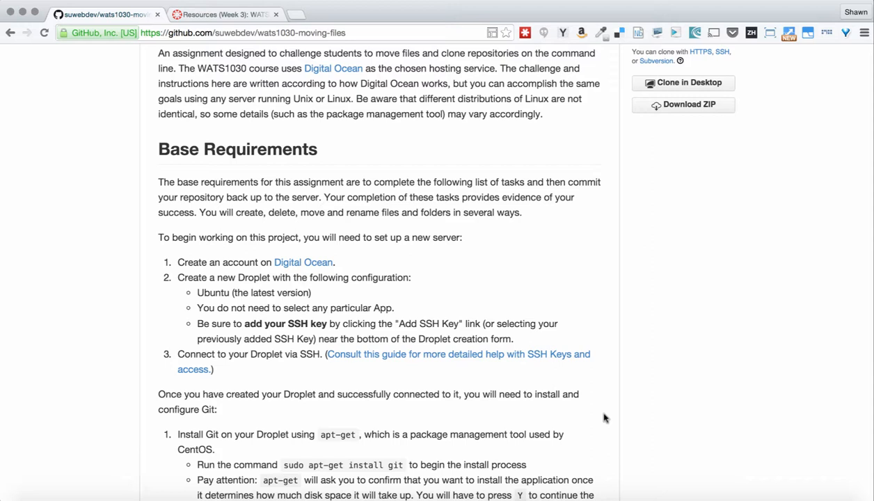
mouse_move(591, 382)
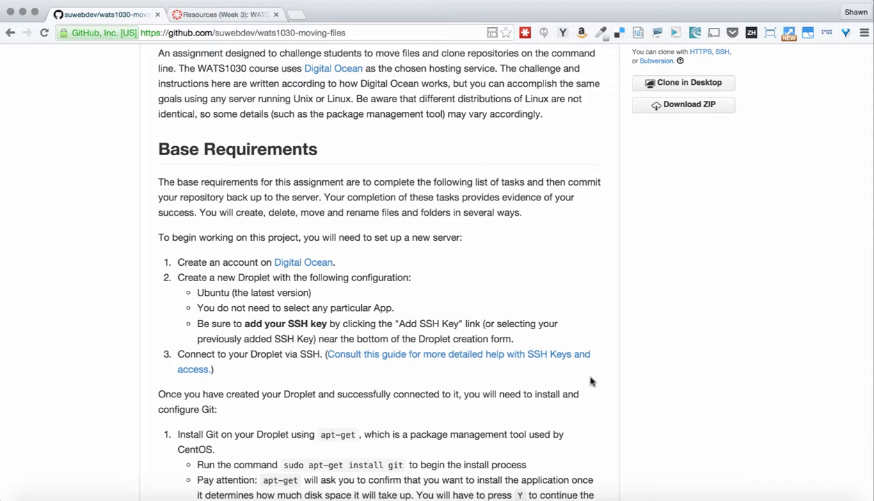
mouse_move(502, 377)
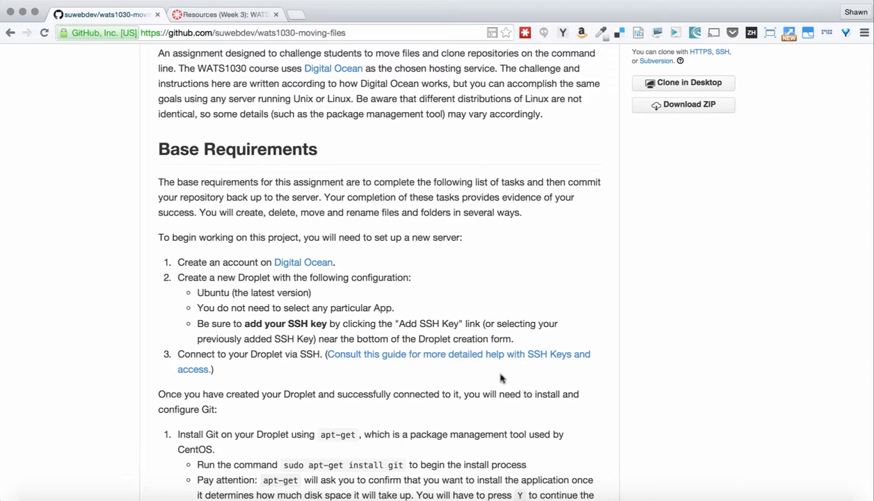
mouse_move(604, 388)
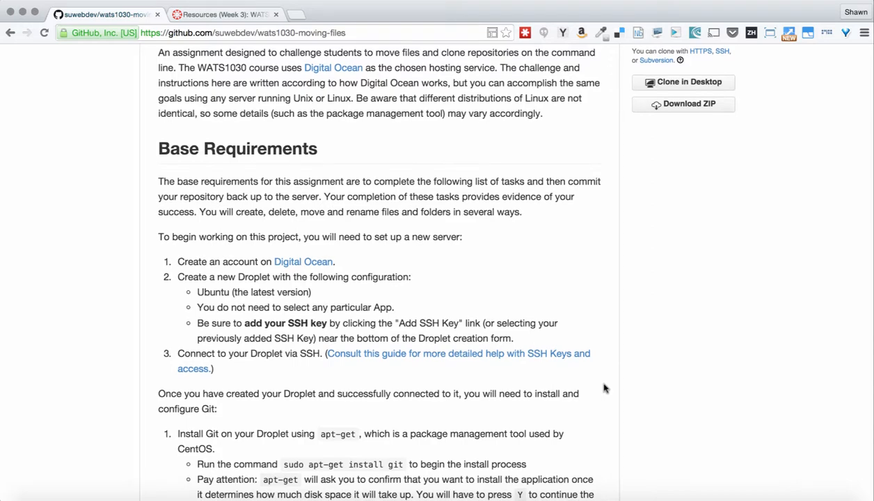
Scroll past Git install, config and SSH key steps to the challenge_files exercises
scroll(down, 3)
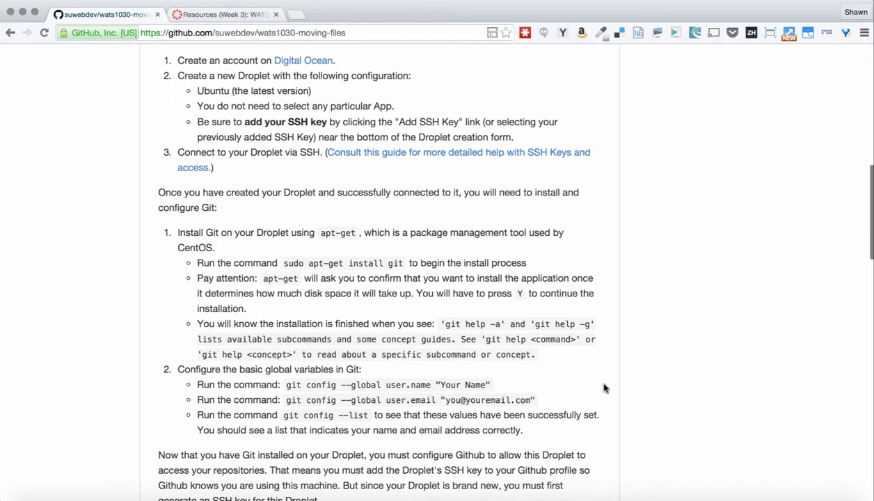
scroll(down, 3)
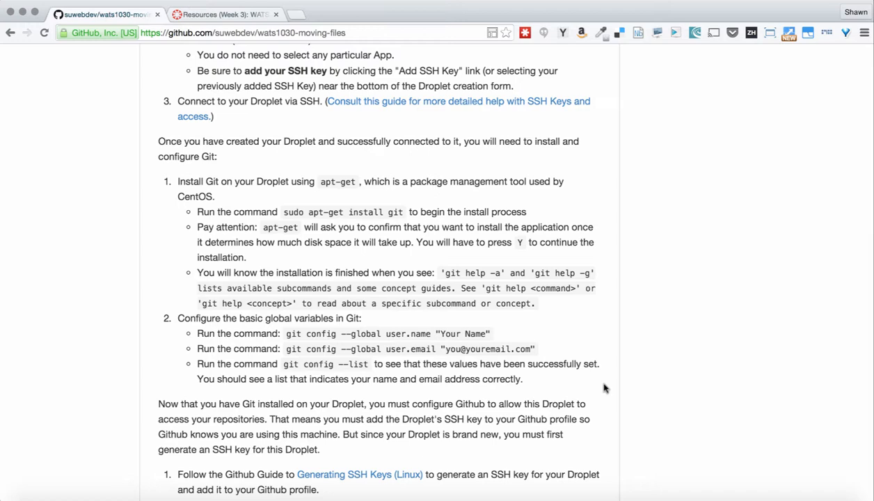
scroll(down, 3)
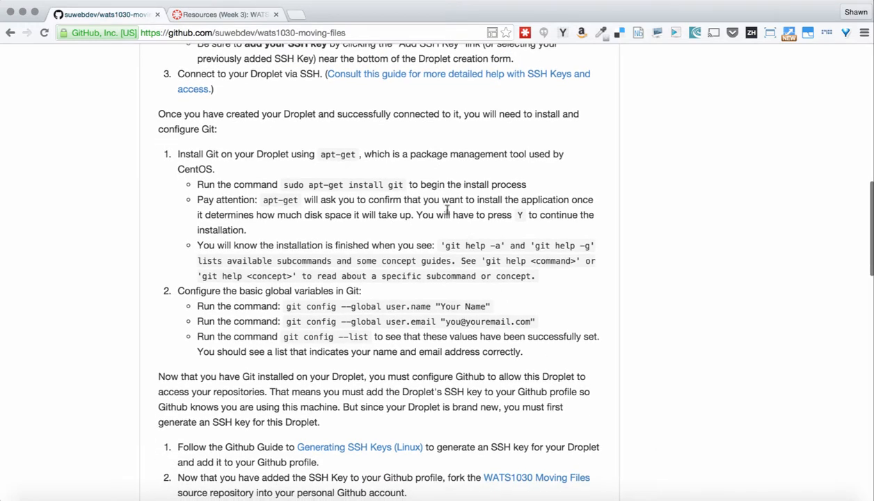
mouse_move(465, 228)
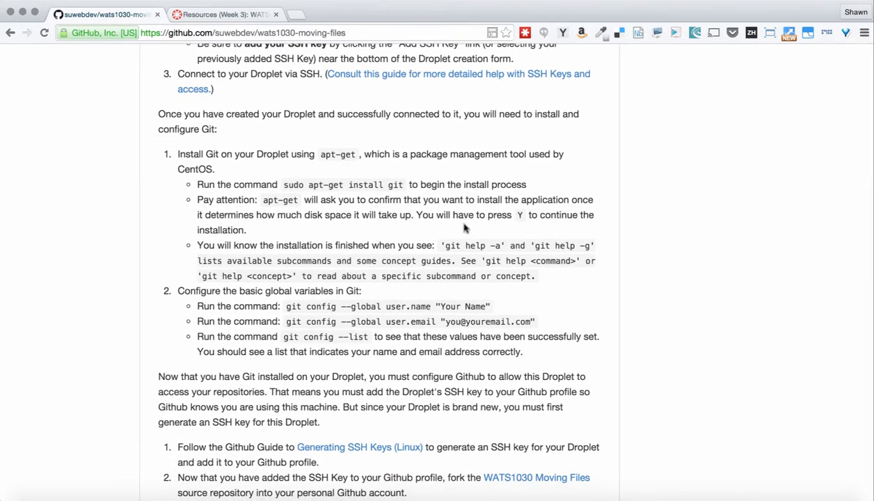
mouse_move(431, 238)
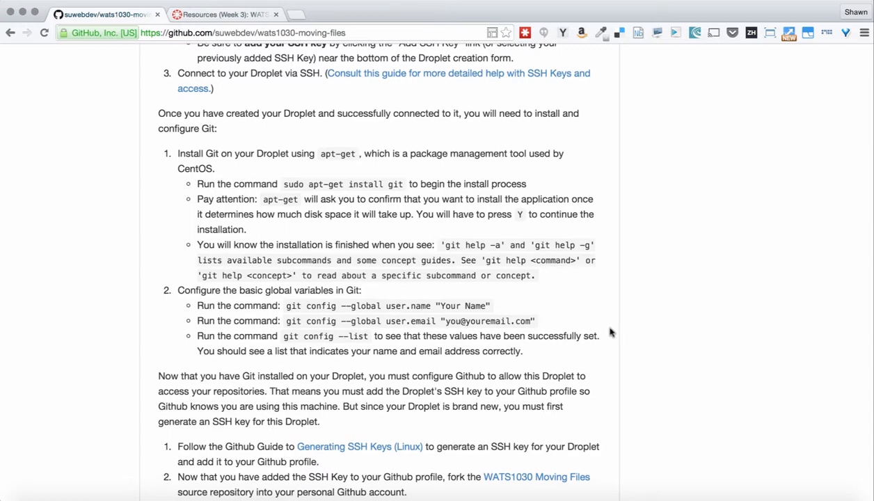
scroll(down, 3)
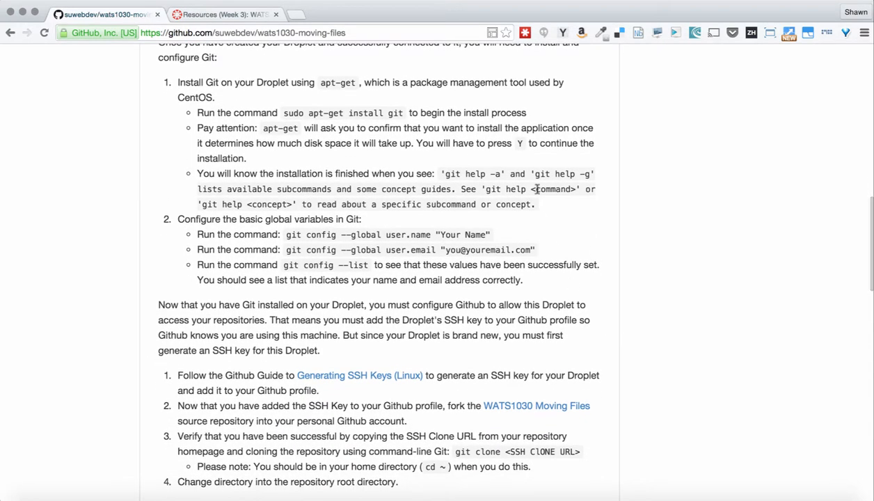
scroll(down, 3)
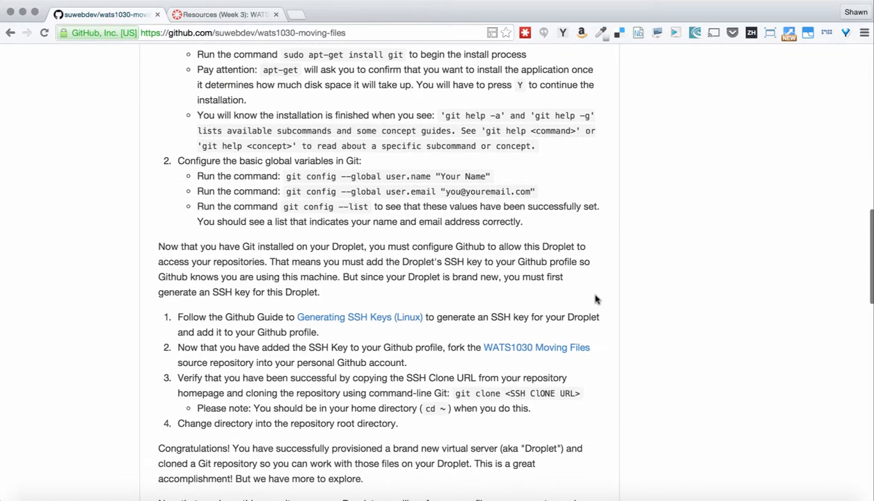
scroll(down, 3)
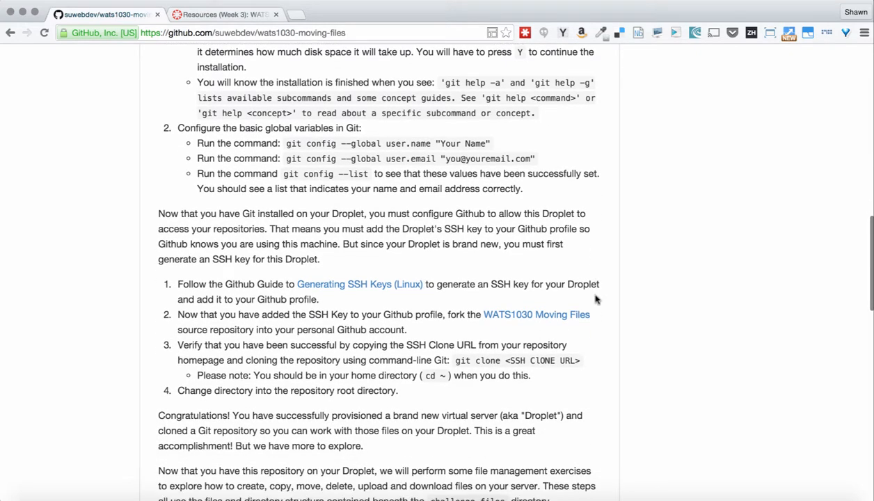
scroll(down, 3)
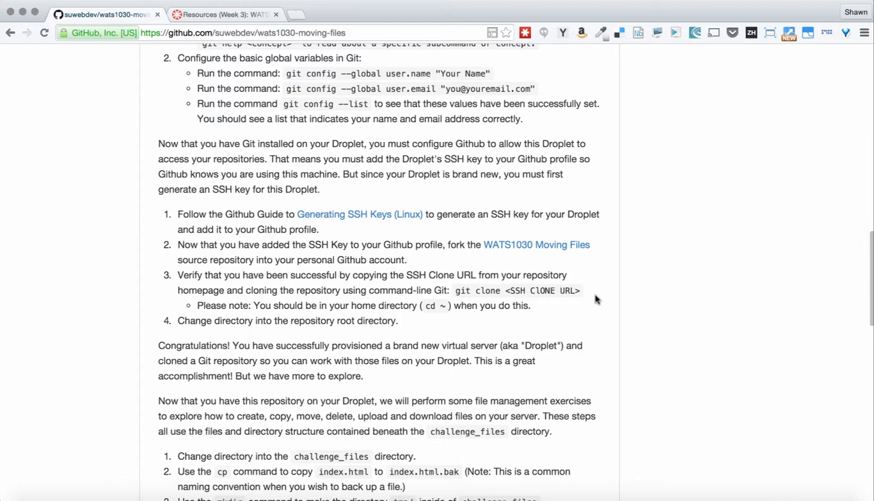
scroll(down, 3)
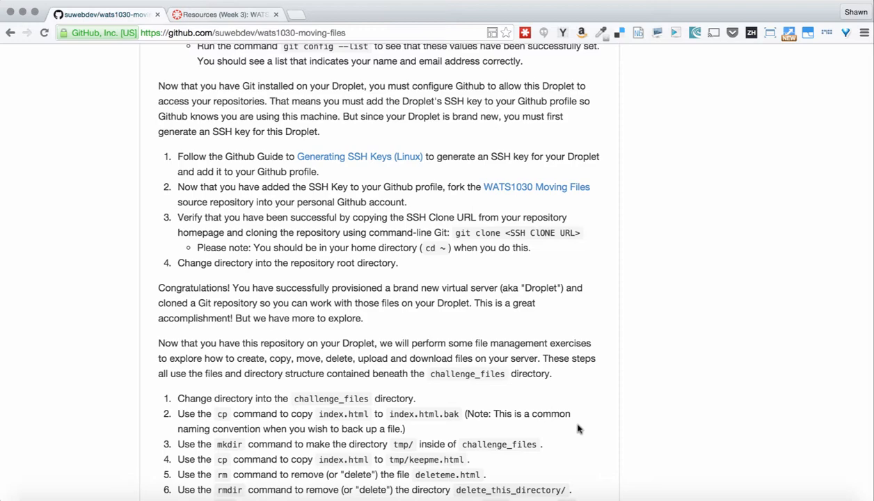
Scroll through the file management exercises to the git commit and push instructions
scroll(down, 3)
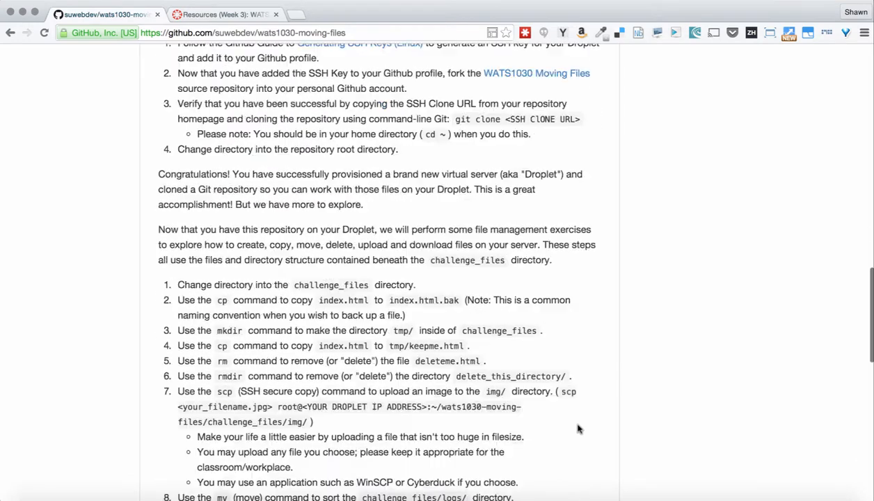
scroll(down, 3)
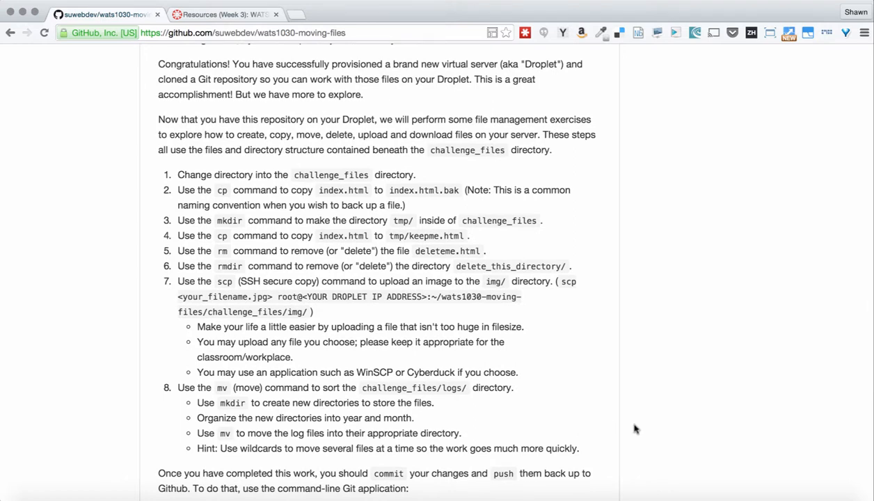
scroll(down, 3)
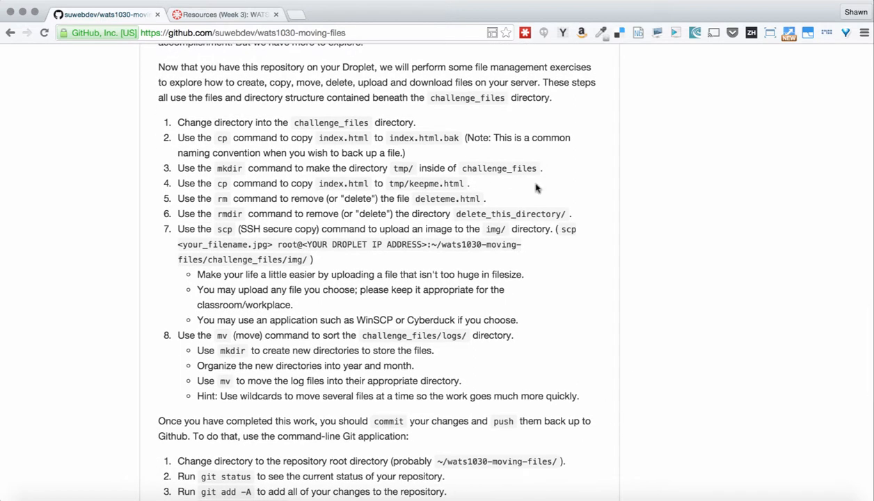
mouse_move(588, 308)
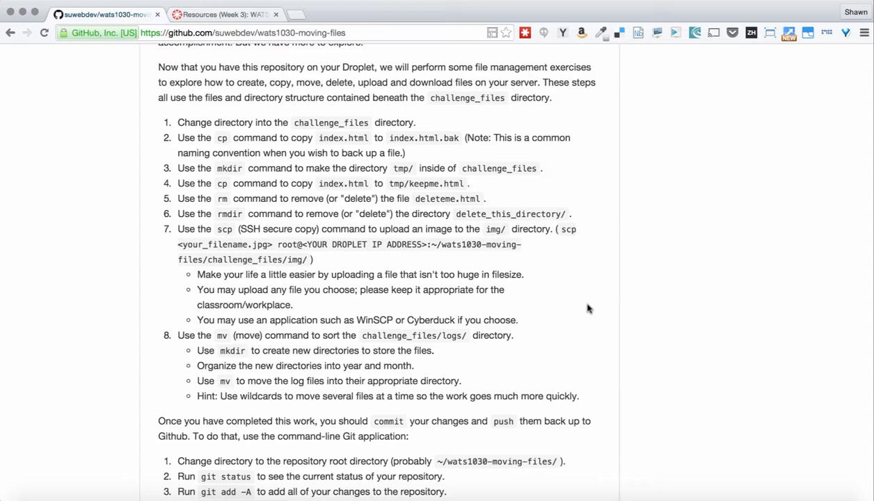
mouse_move(589, 347)
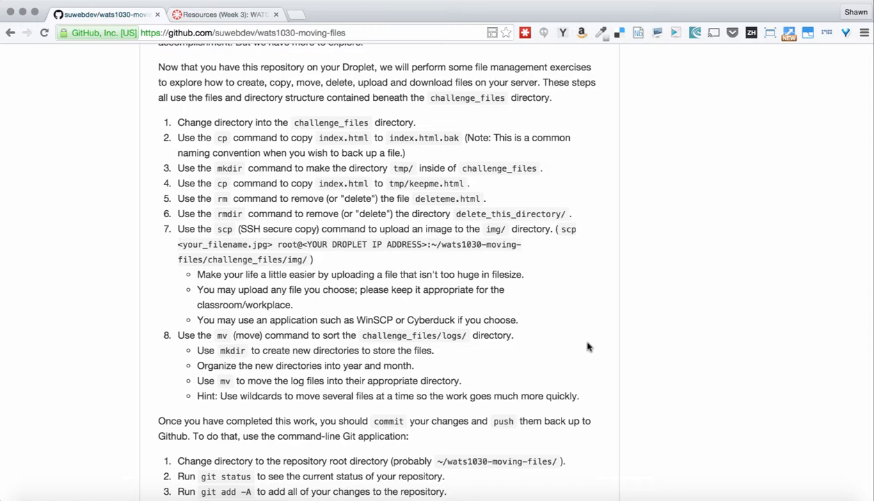
scroll(down, 3)
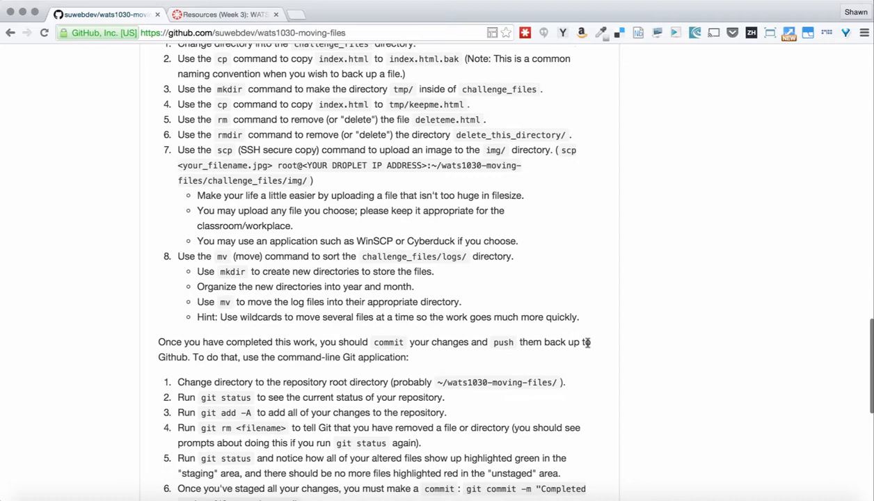
scroll(down, 3)
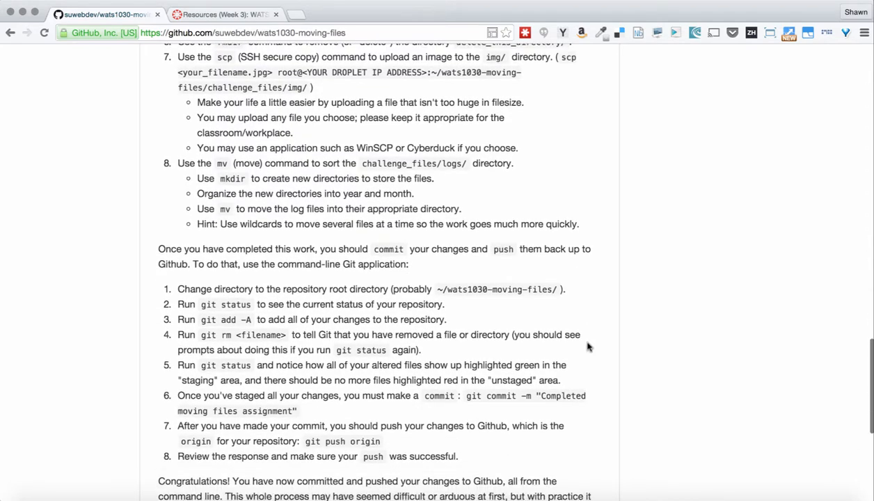
scroll(down, 3)
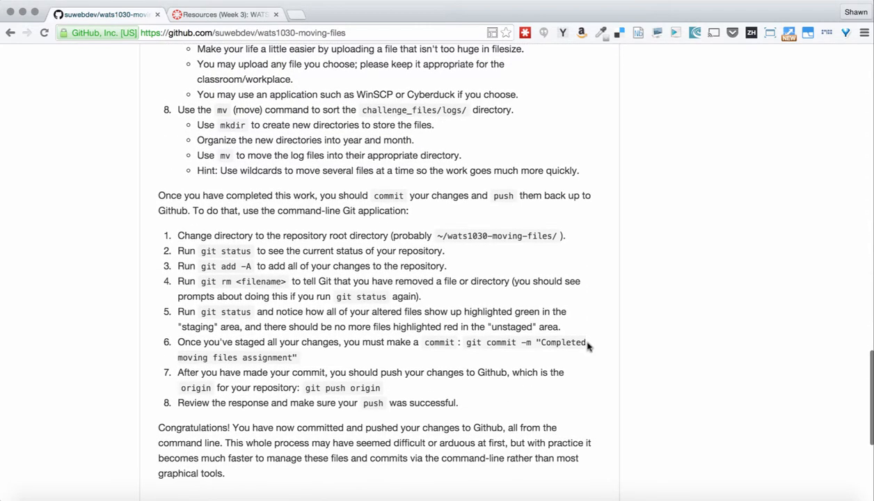
scroll(down, 3)
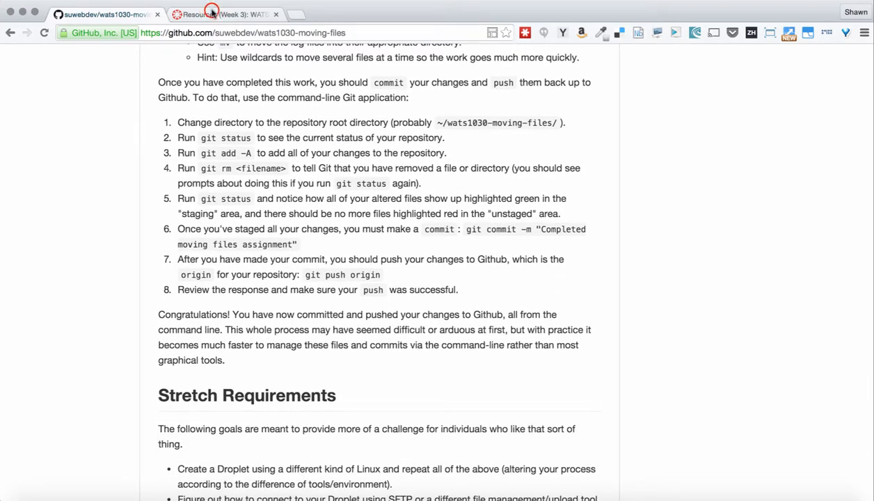
click(223, 14)
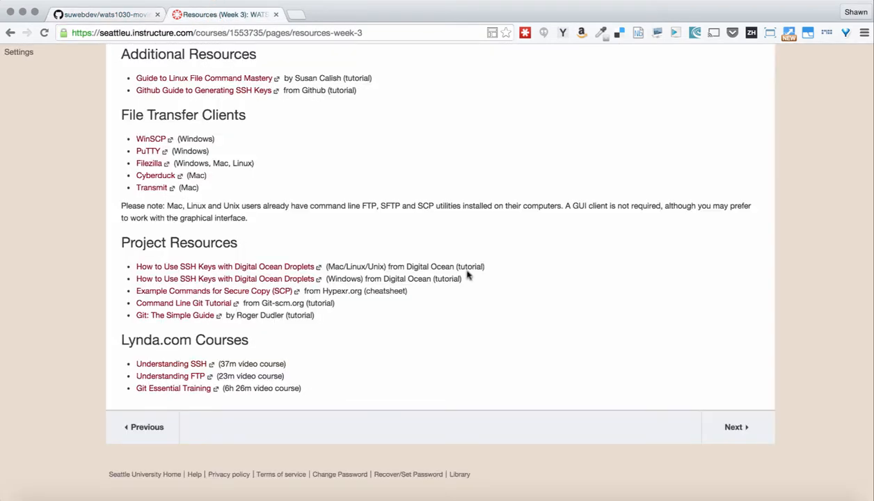
scroll(up, 3)
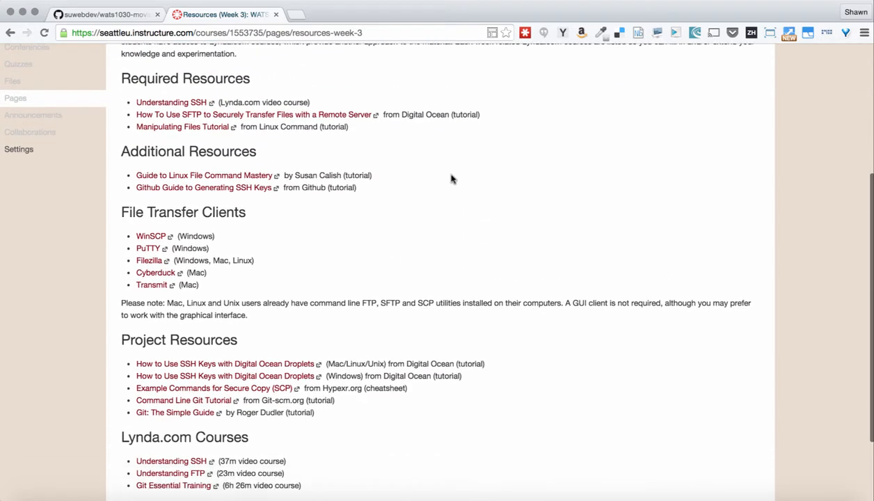
scroll(up, 3)
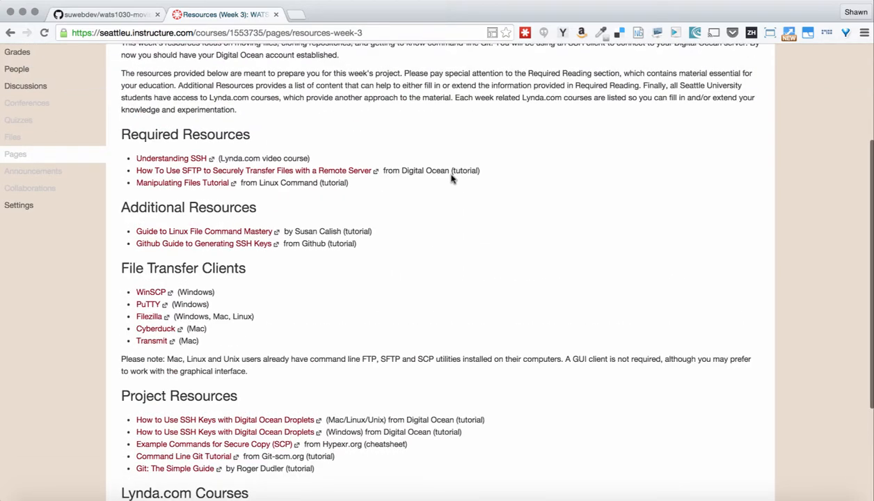
scroll(up, 3)
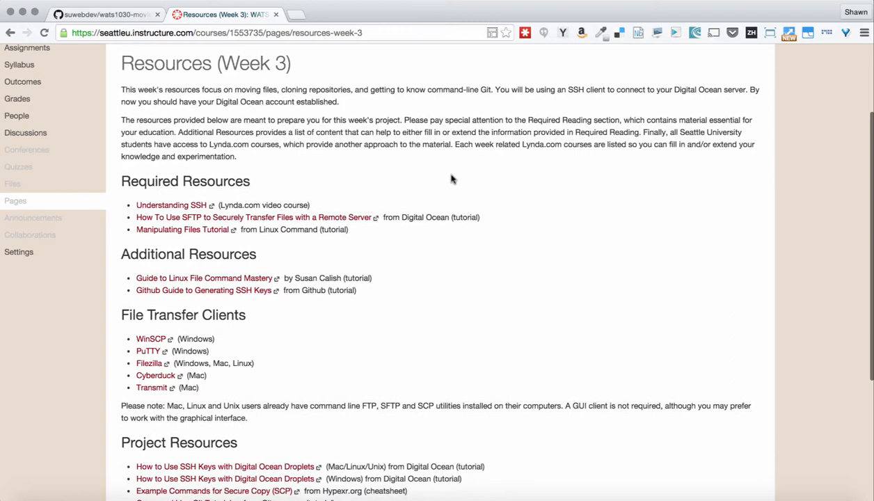
scroll(down, 3)
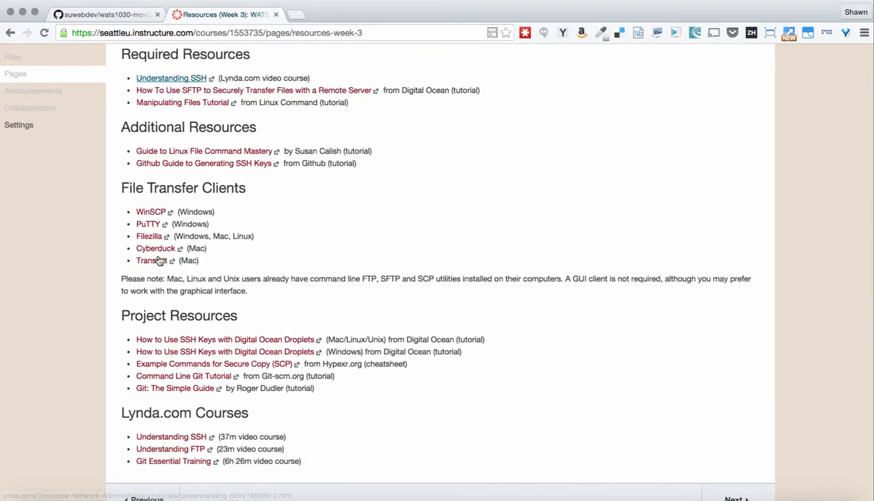
mouse_move(352, 244)
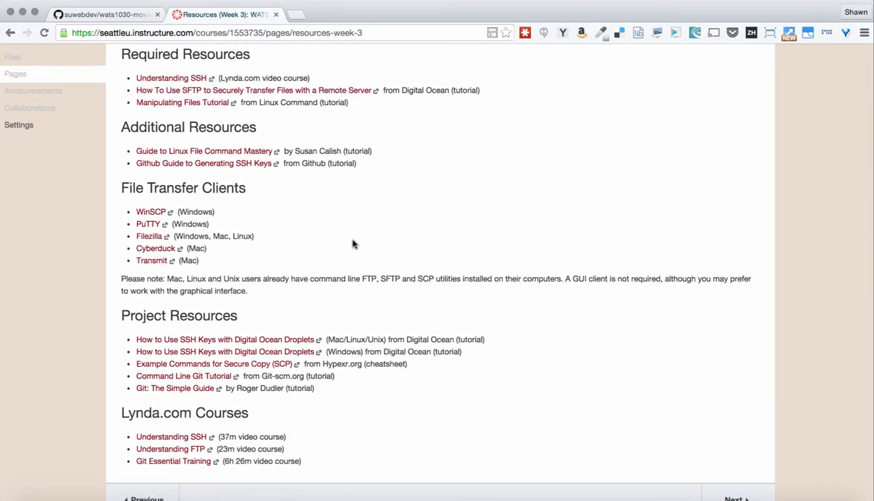
mouse_move(309, 237)
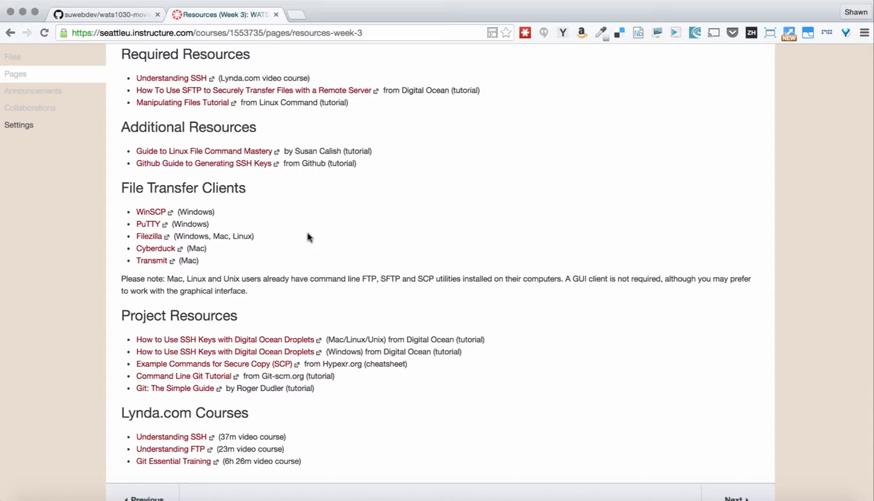
mouse_move(407, 257)
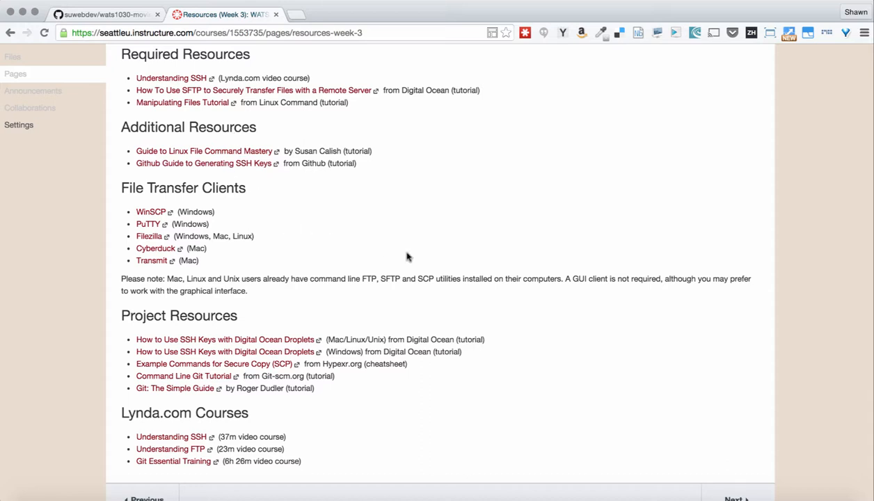
mouse_move(375, 182)
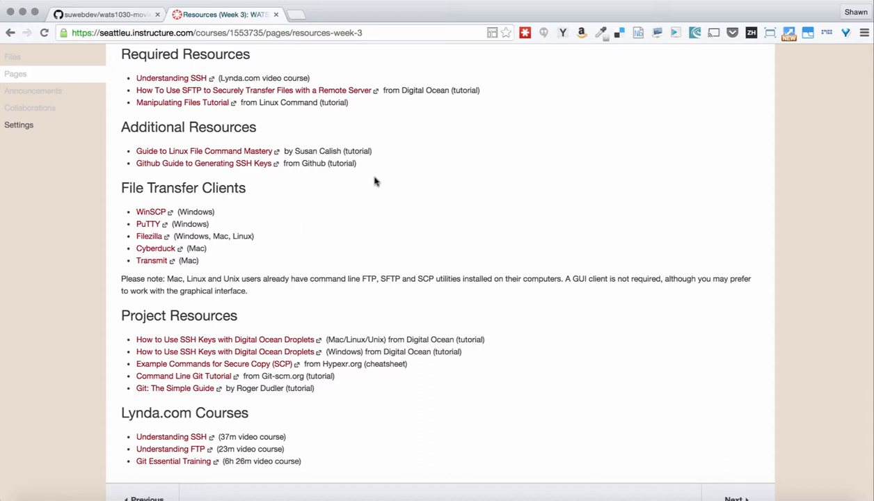
mouse_move(460, 186)
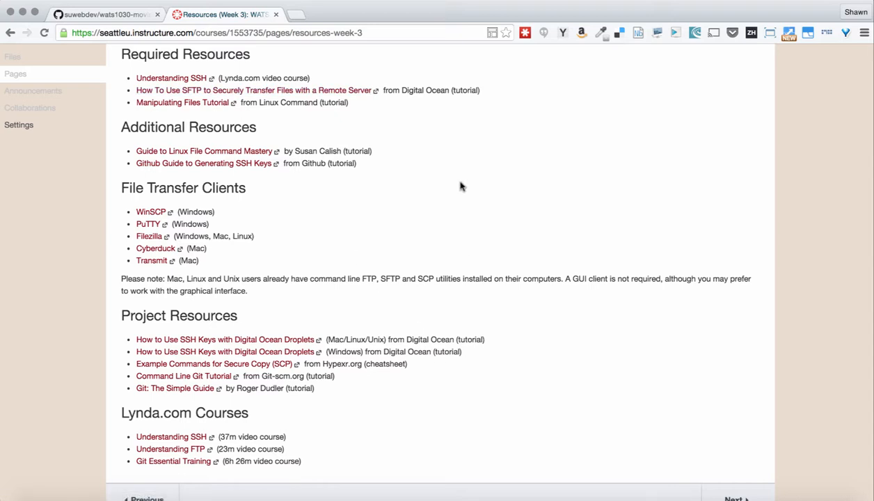
mouse_move(386, 245)
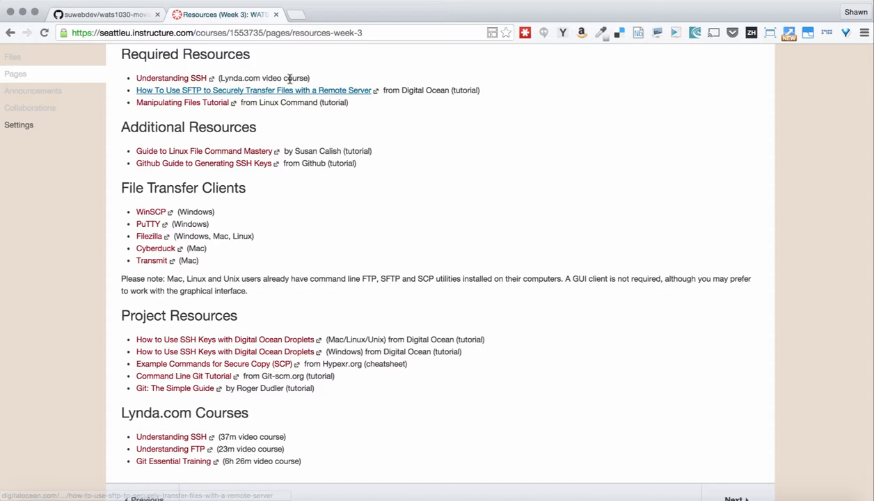
click(98, 14)
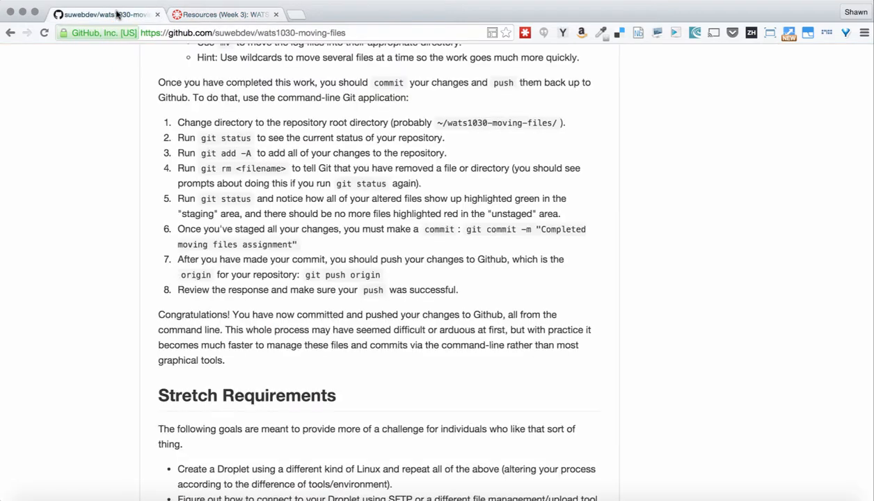
Scroll to the README's end to show the full Stretch Requirements list
scroll(down, 3)
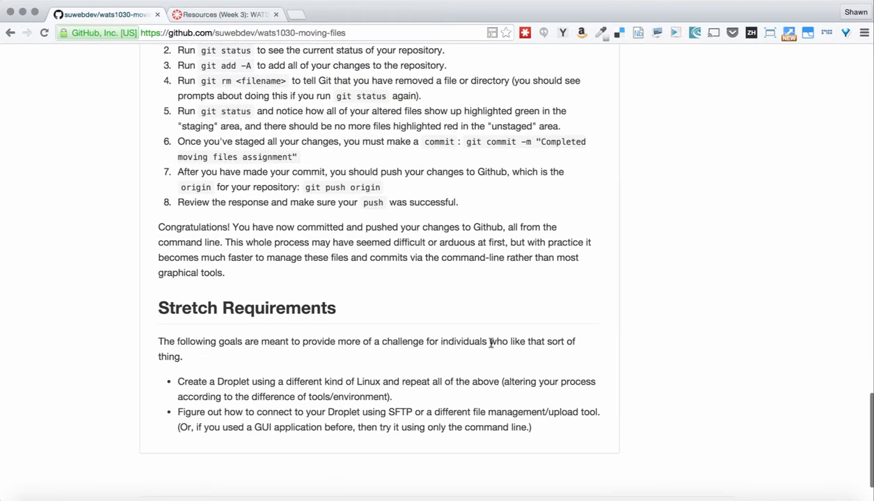
mouse_move(338, 383)
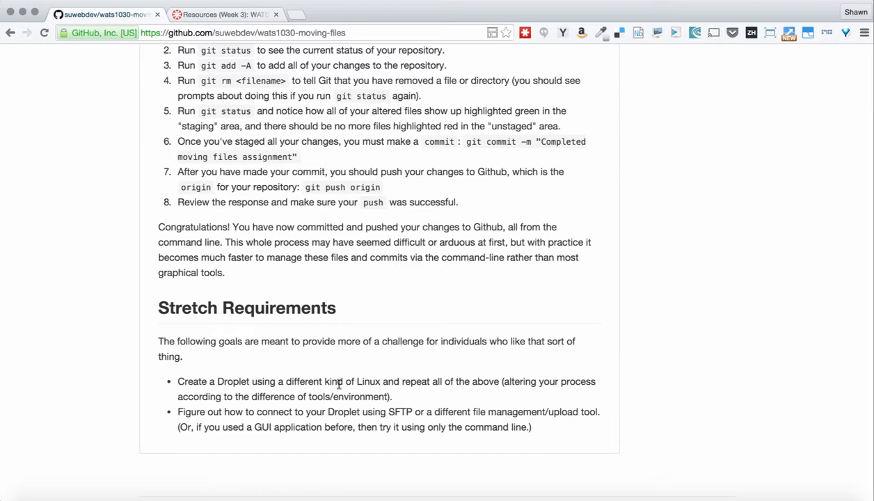
mouse_move(394, 396)
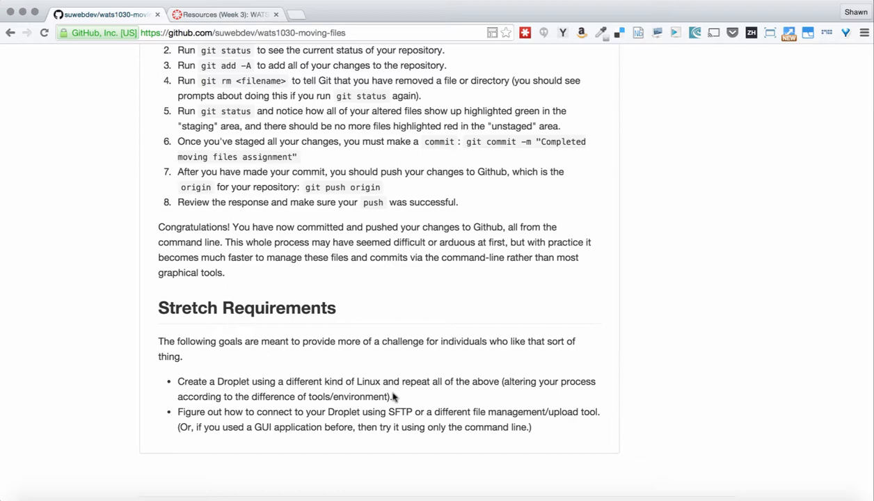
mouse_move(409, 396)
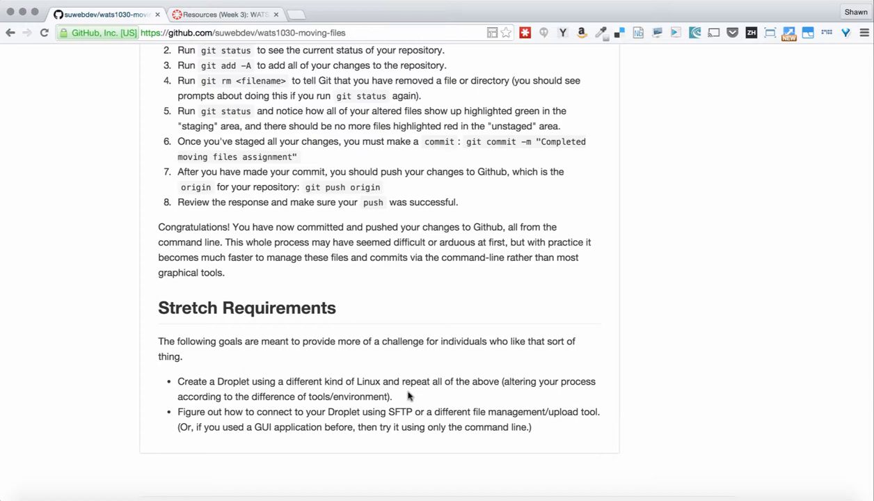
Scroll back up to the repository's file list and README title
scroll(up, 3)
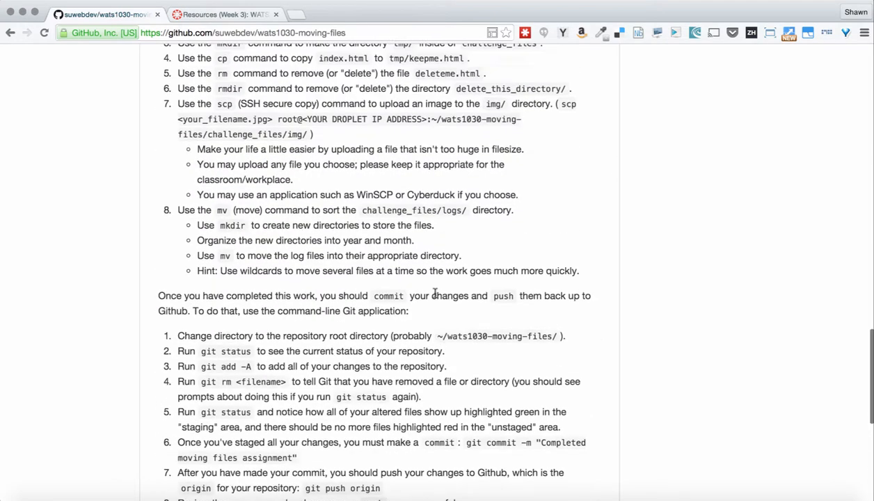
scroll(up, 3)
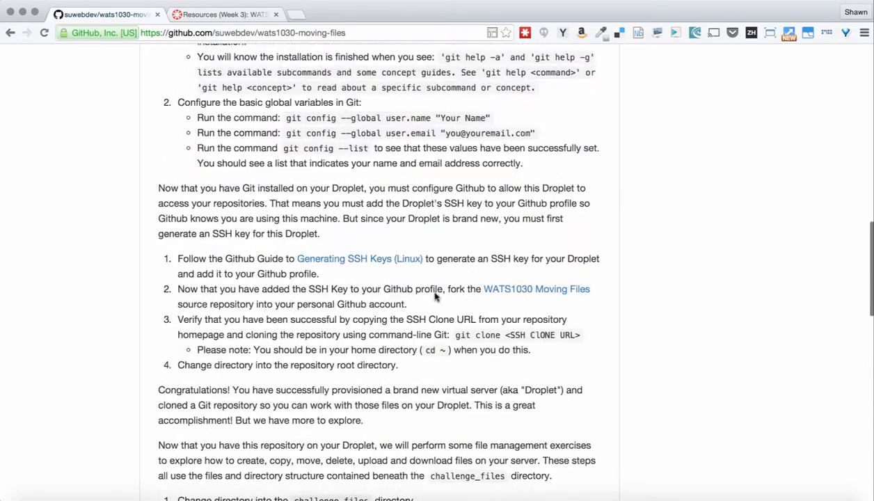
scroll(up, 3)
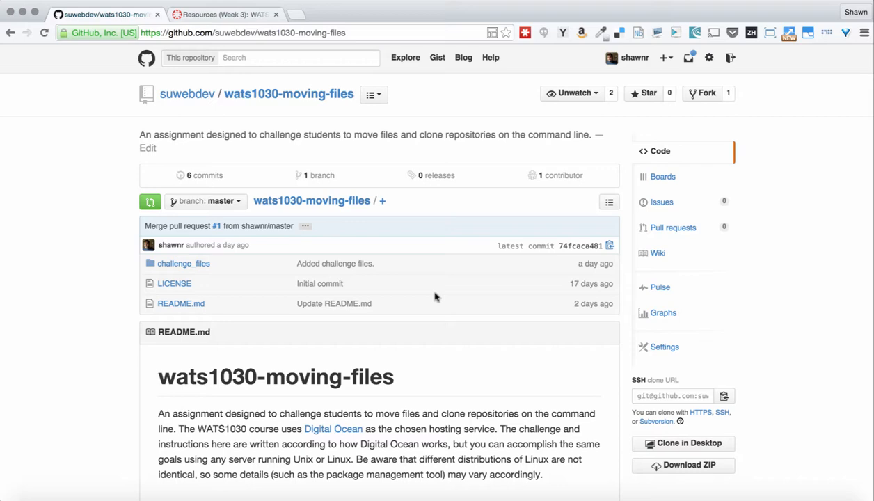
scroll(down, 3)
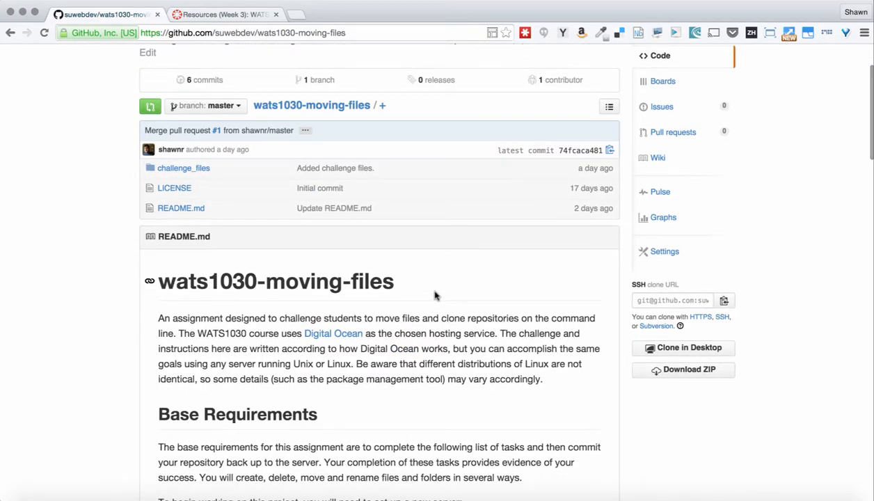
scroll(up, 3)
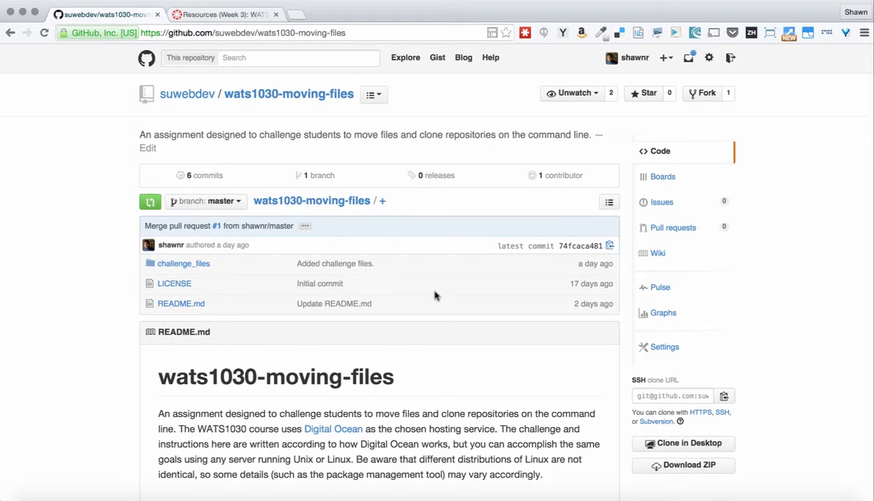